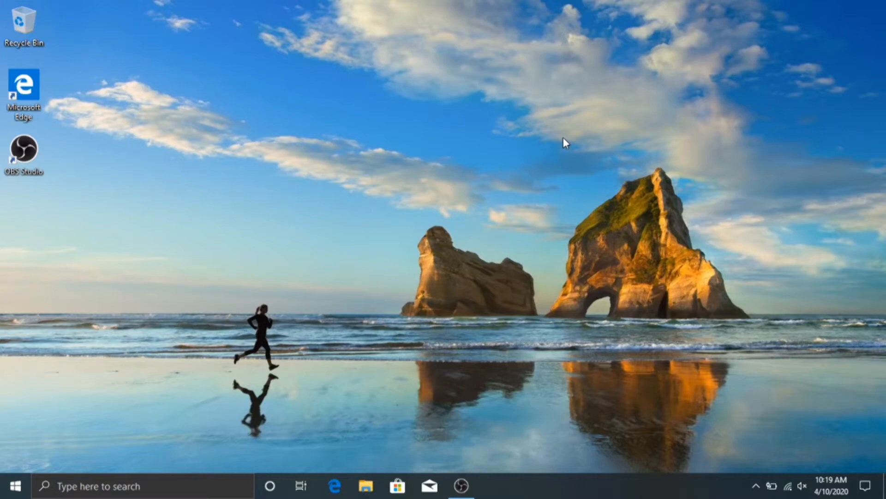
pyautogui.moveTo(11, 486)
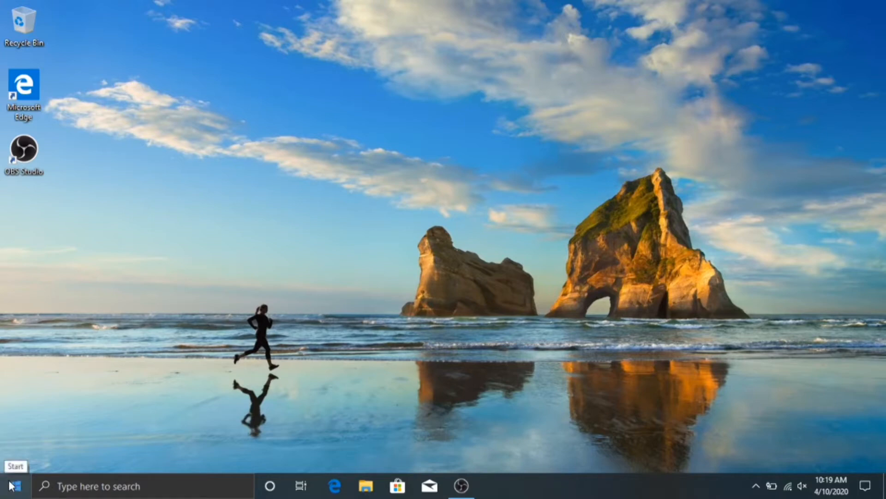
# Step: Bring up the Start menu from the desktop taskbar
pyautogui.click(11, 486)
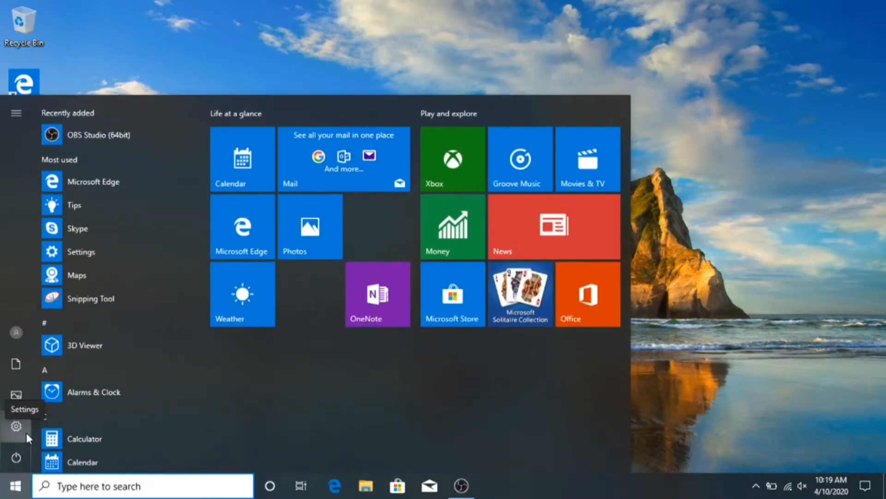
# Step: Open Settings and go to Update & Security, landing on Windows Update
pyautogui.click(16, 425)
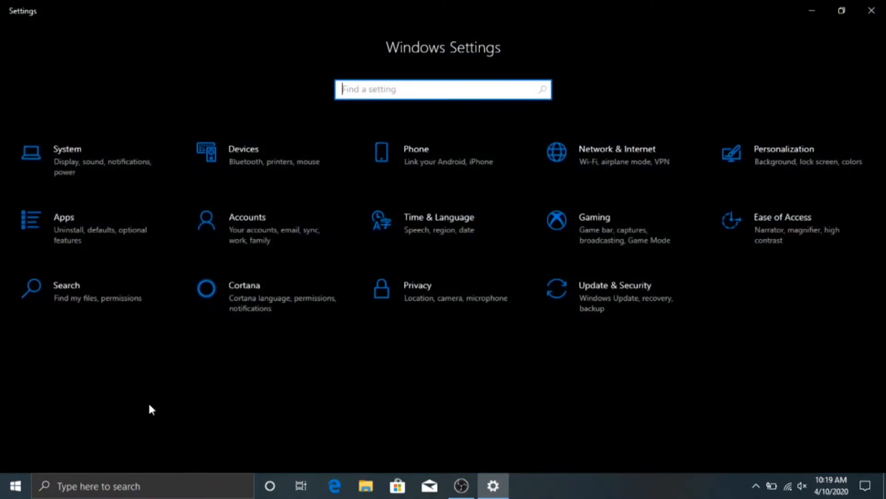
pyautogui.moveTo(268, 361)
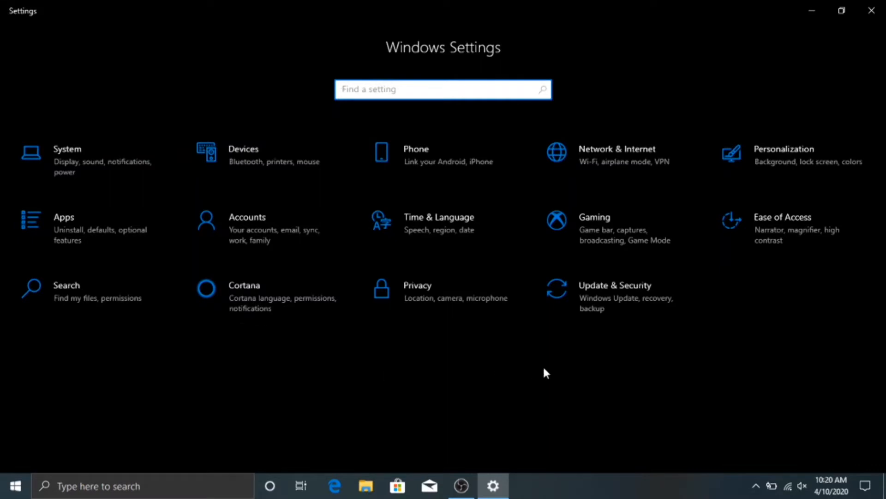
pyautogui.moveTo(606, 314)
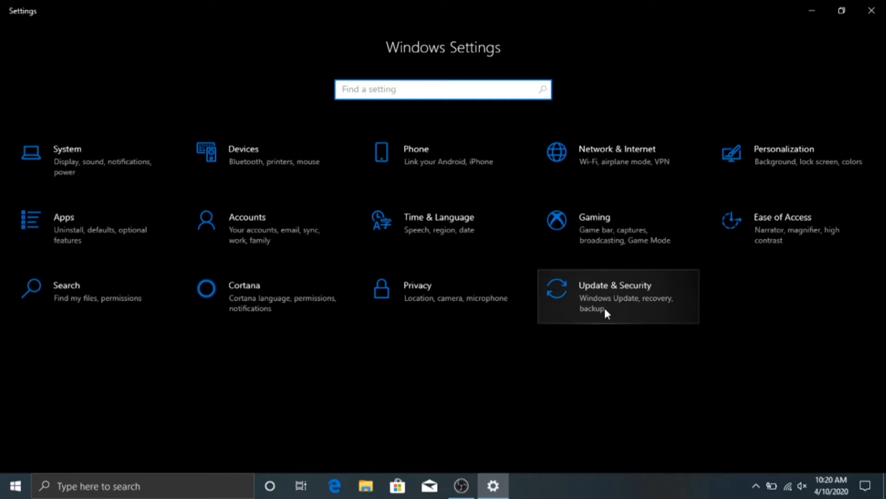
pyautogui.click(616, 285)
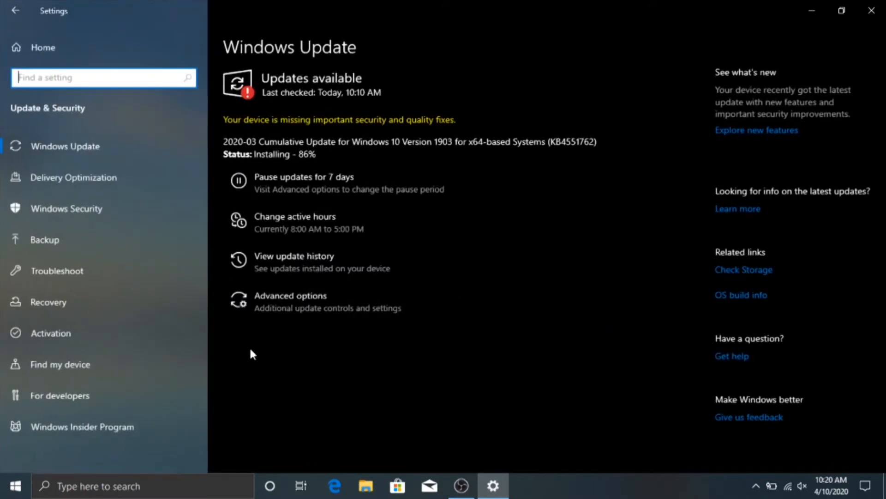
pyautogui.moveTo(82, 271)
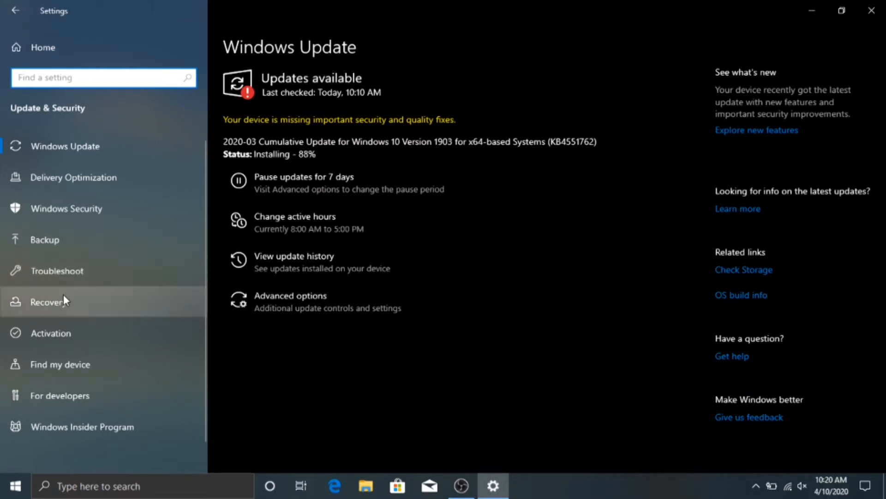
# Step: Go to Recovery and start Reset this PC via Get started
pyautogui.click(49, 301)
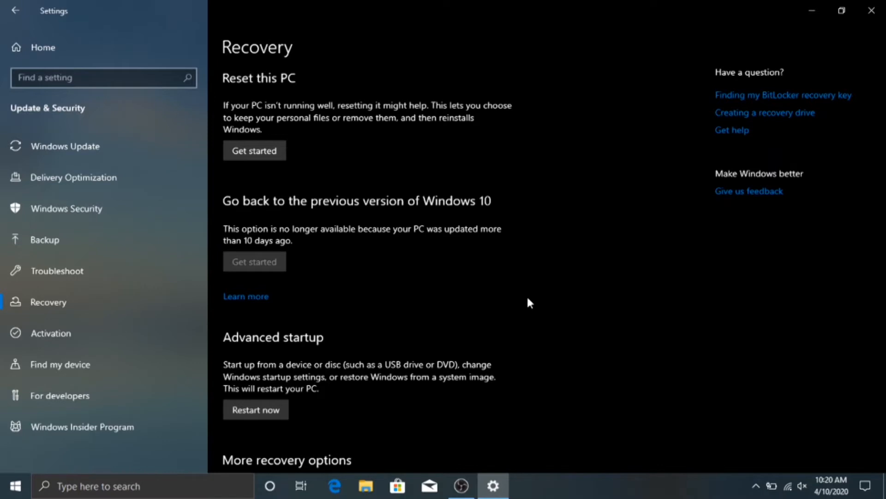
pyautogui.moveTo(435, 168)
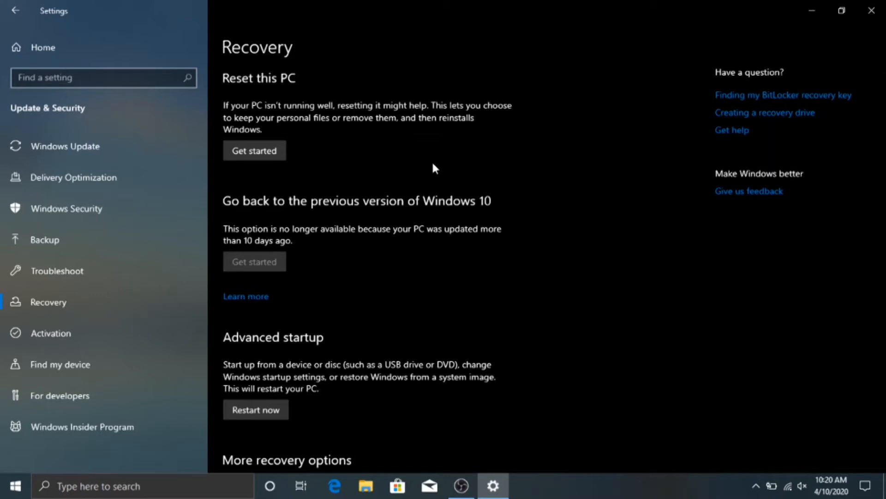
pyautogui.moveTo(412, 187)
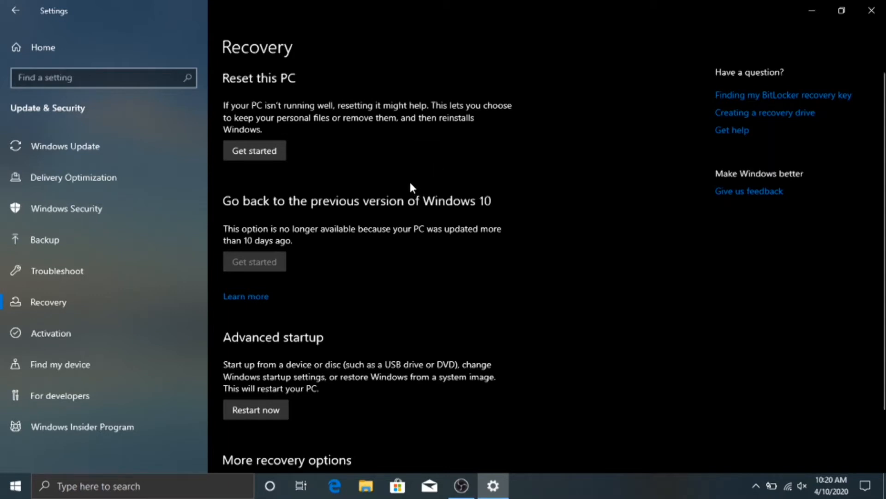
pyautogui.moveTo(368, 245)
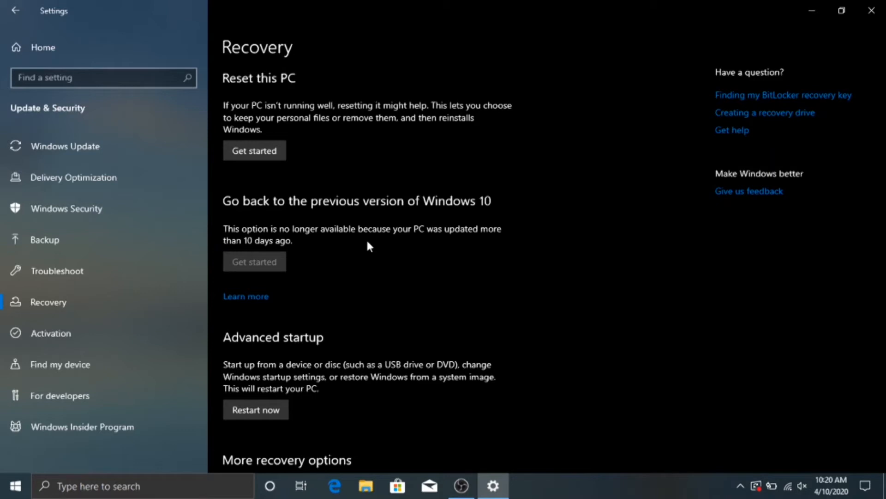
pyautogui.scroll(-3)
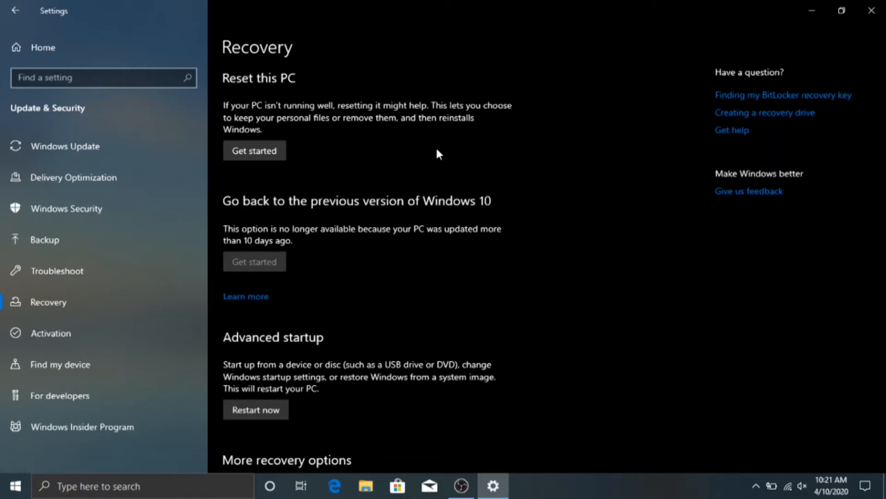
pyautogui.click(254, 151)
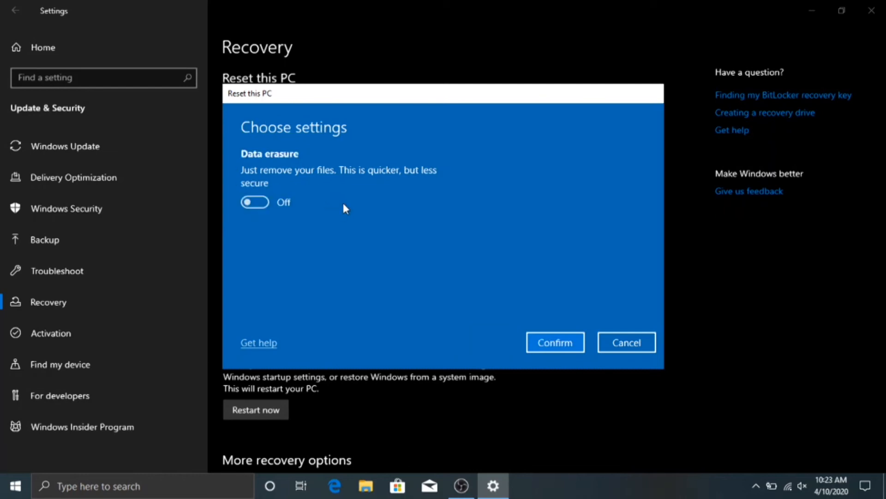
pyautogui.moveTo(262, 223)
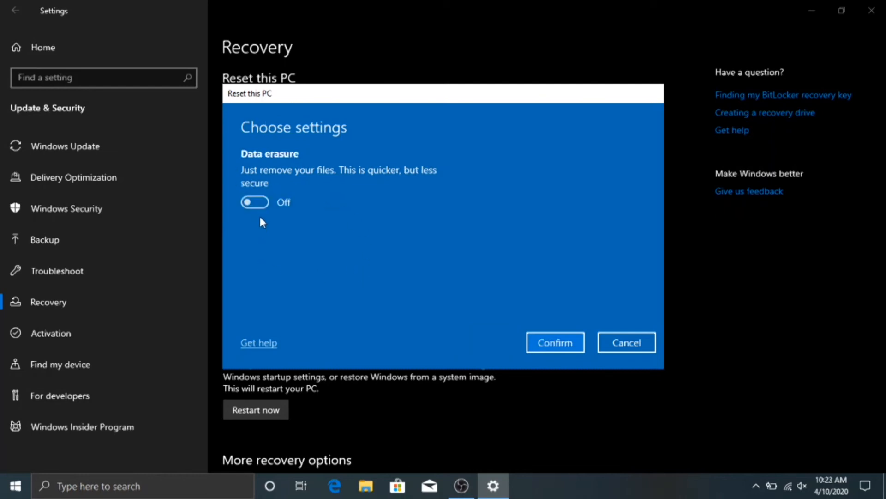
# Step: Switch Data erasure to On so the reset removes files and cleans the drive
pyautogui.click(254, 202)
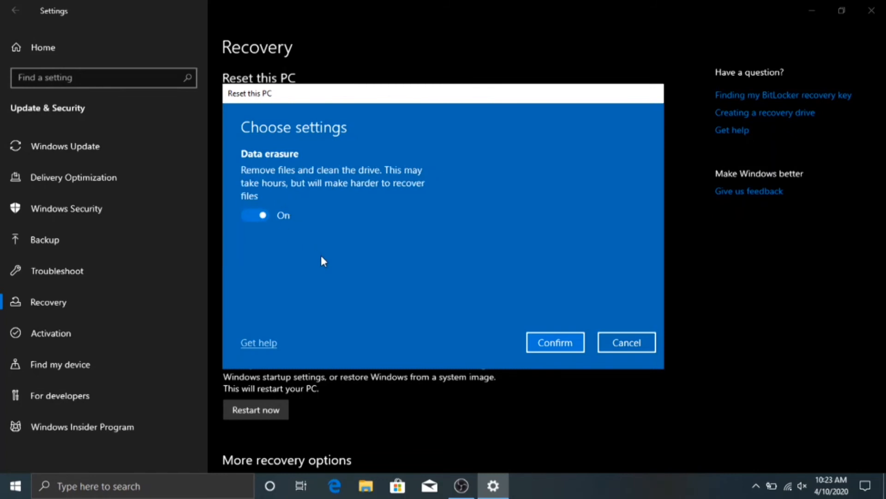
pyautogui.moveTo(314, 255)
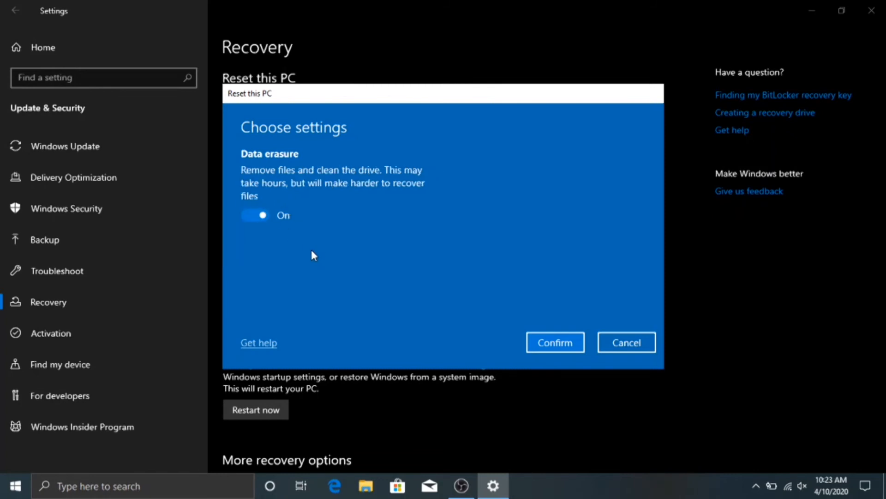
# Step: Toggle Data erasure off, on, and off again, leaving it Off to just remove files
pyautogui.click(255, 214)
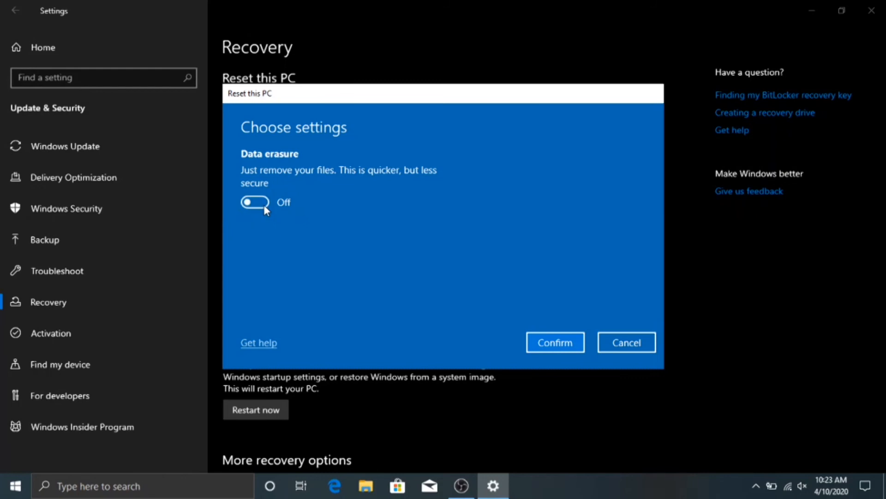
pyautogui.click(255, 202)
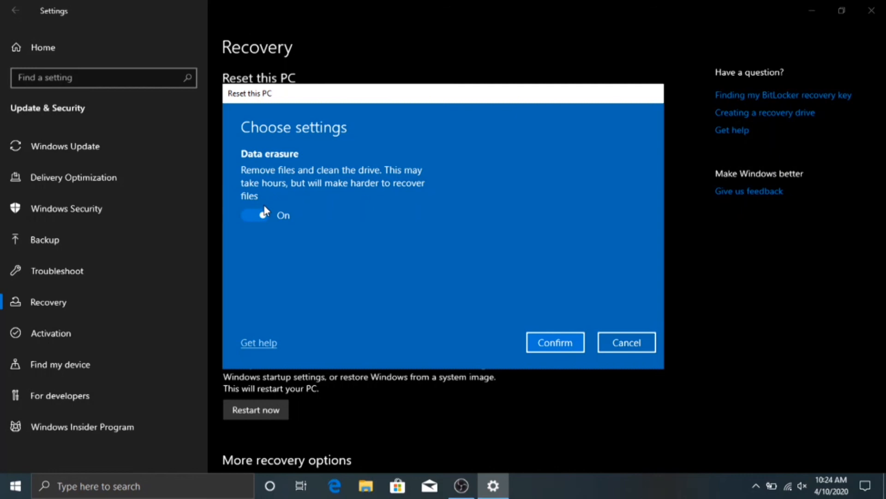
pyautogui.click(255, 202)
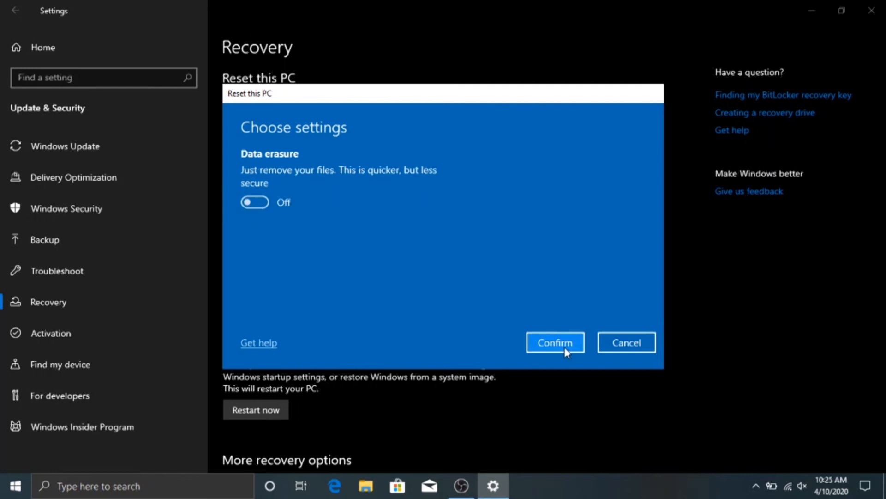